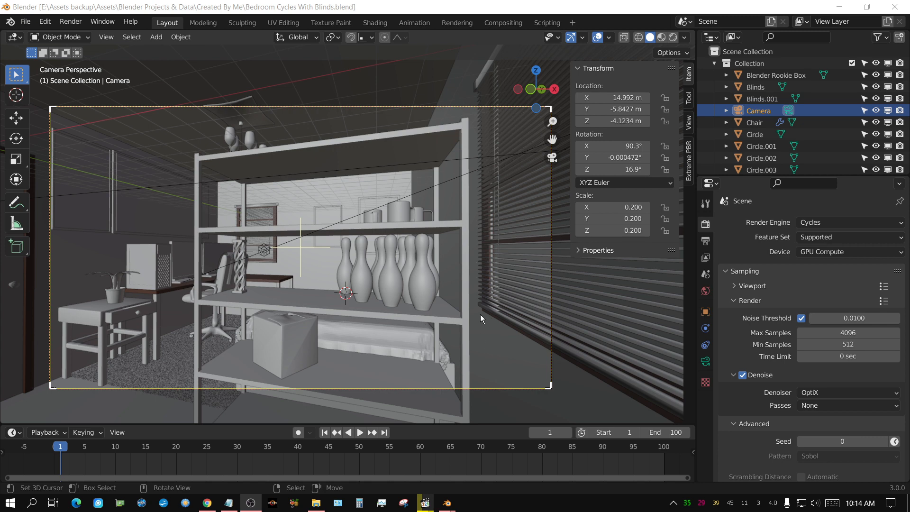
pyautogui.moveTo(485, 344)
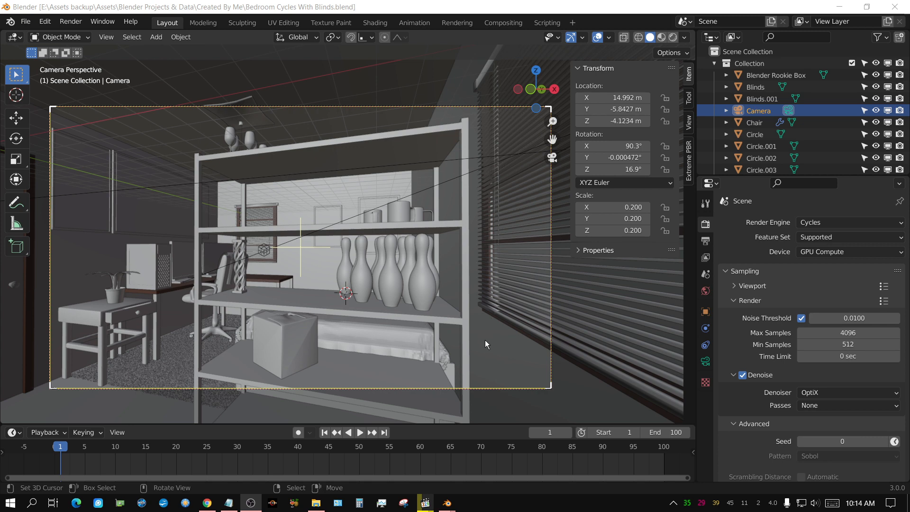
pyautogui.moveTo(486, 341)
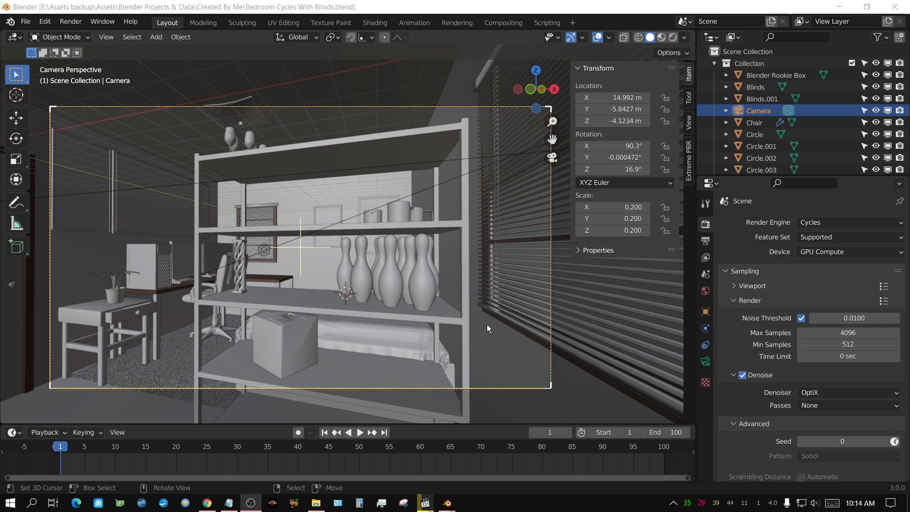
pyautogui.moveTo(489, 320)
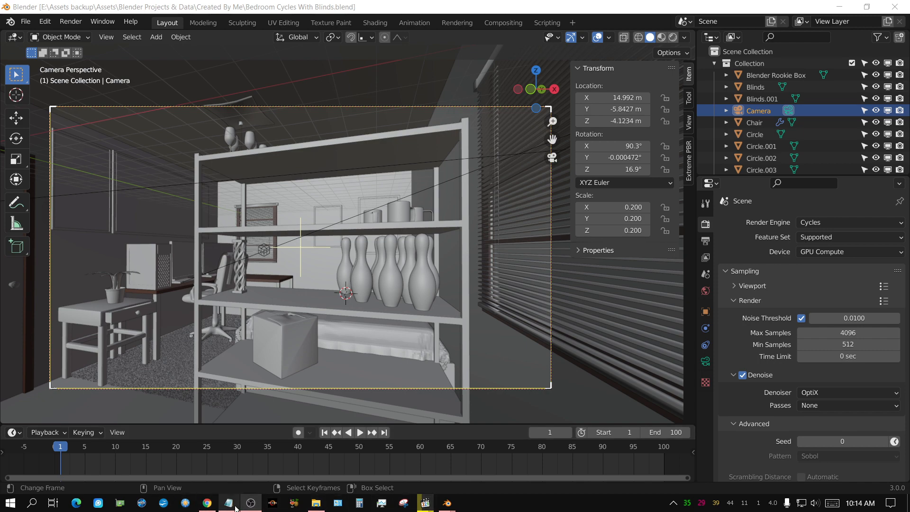
# Bring up the Bedroom Cycles With Blinds render notes window in Notepad from the taskbar.
pyautogui.click(228, 503)
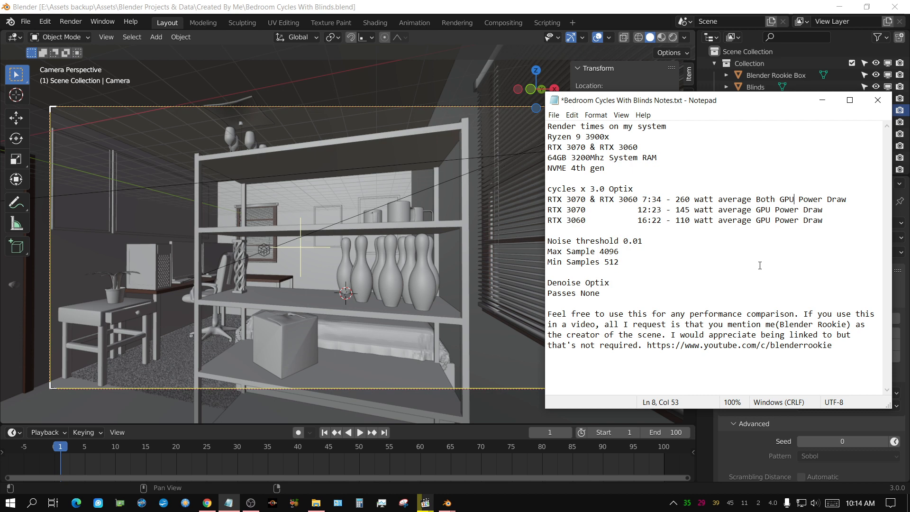
pyautogui.moveTo(690, 196)
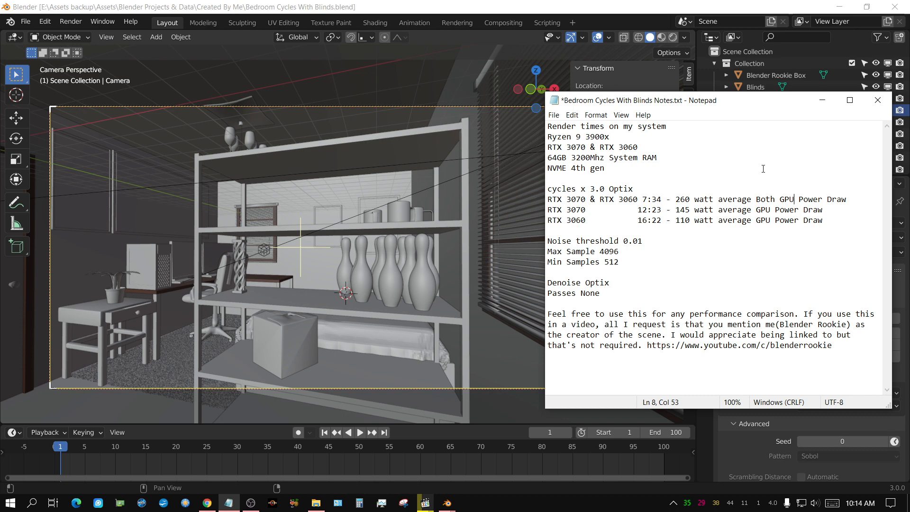
pyautogui.moveTo(789, 122)
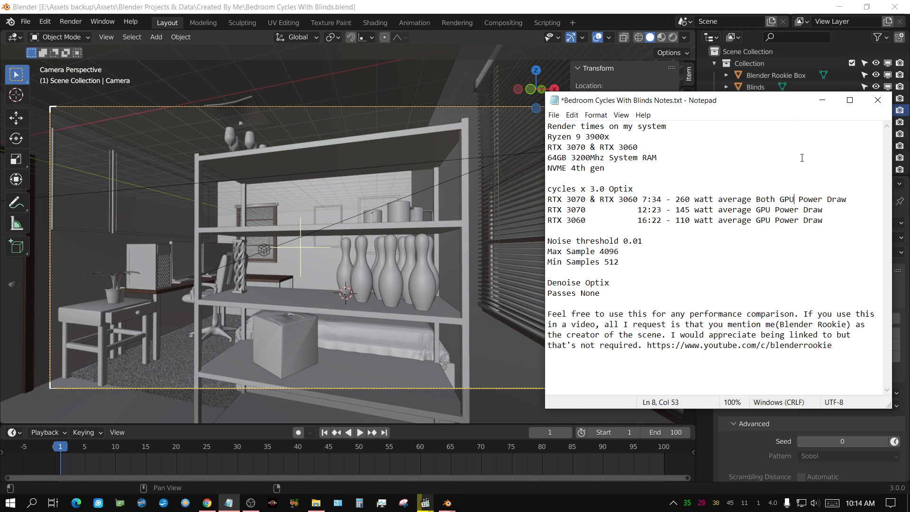
pyautogui.moveTo(732, 313)
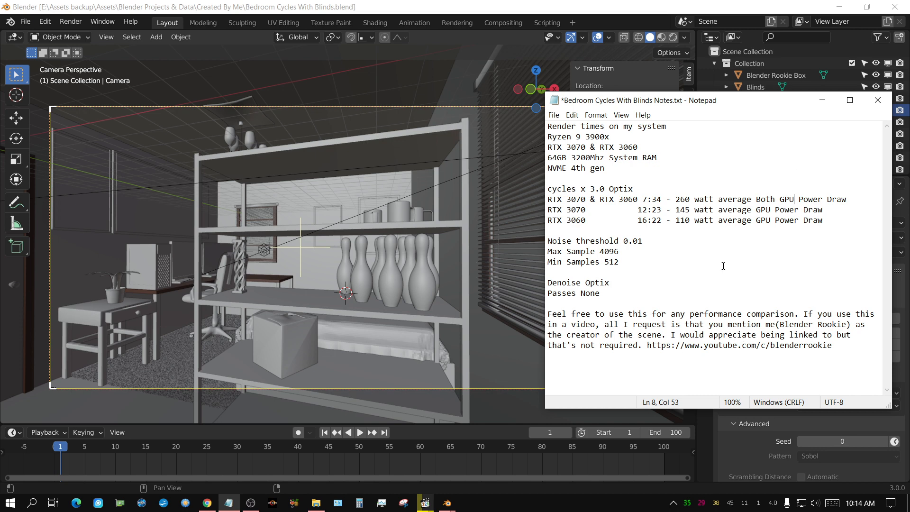
pyautogui.moveTo(748, 365)
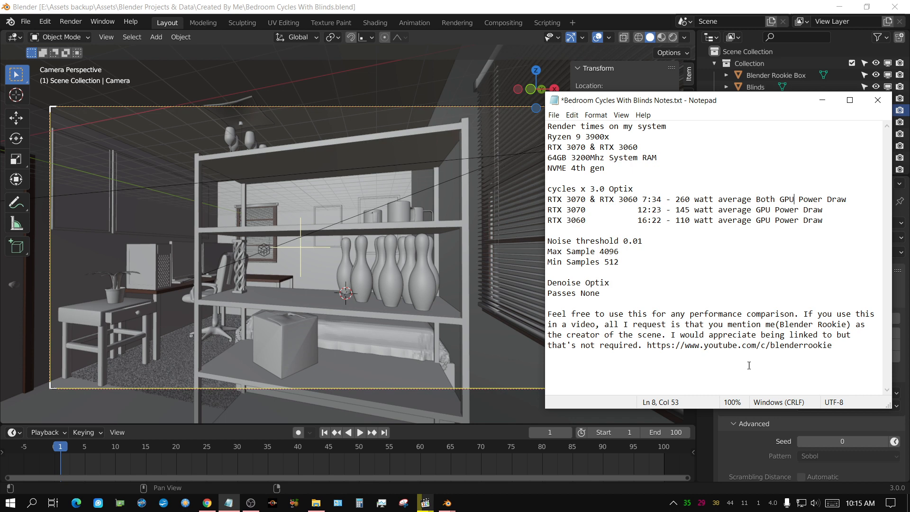